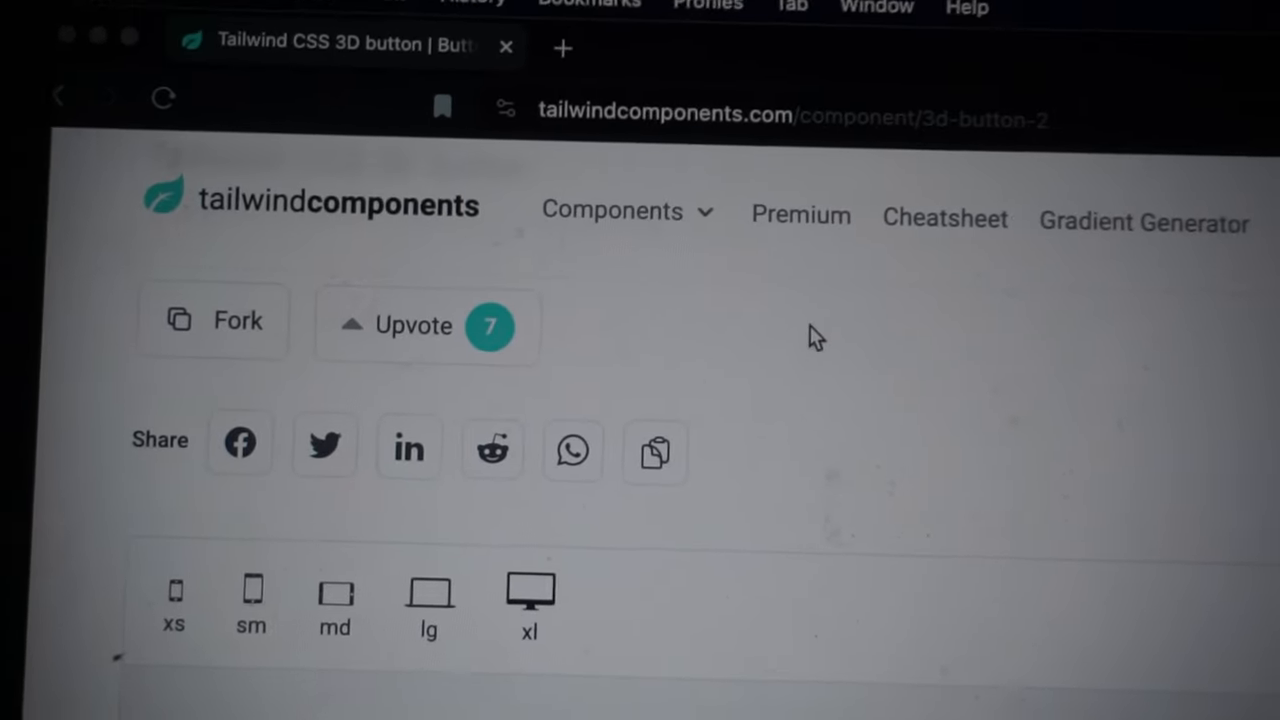
Open the Components dropdown and scroll through the category list with counts.
{"action": "left_click", "coordinate": [610, 211]}
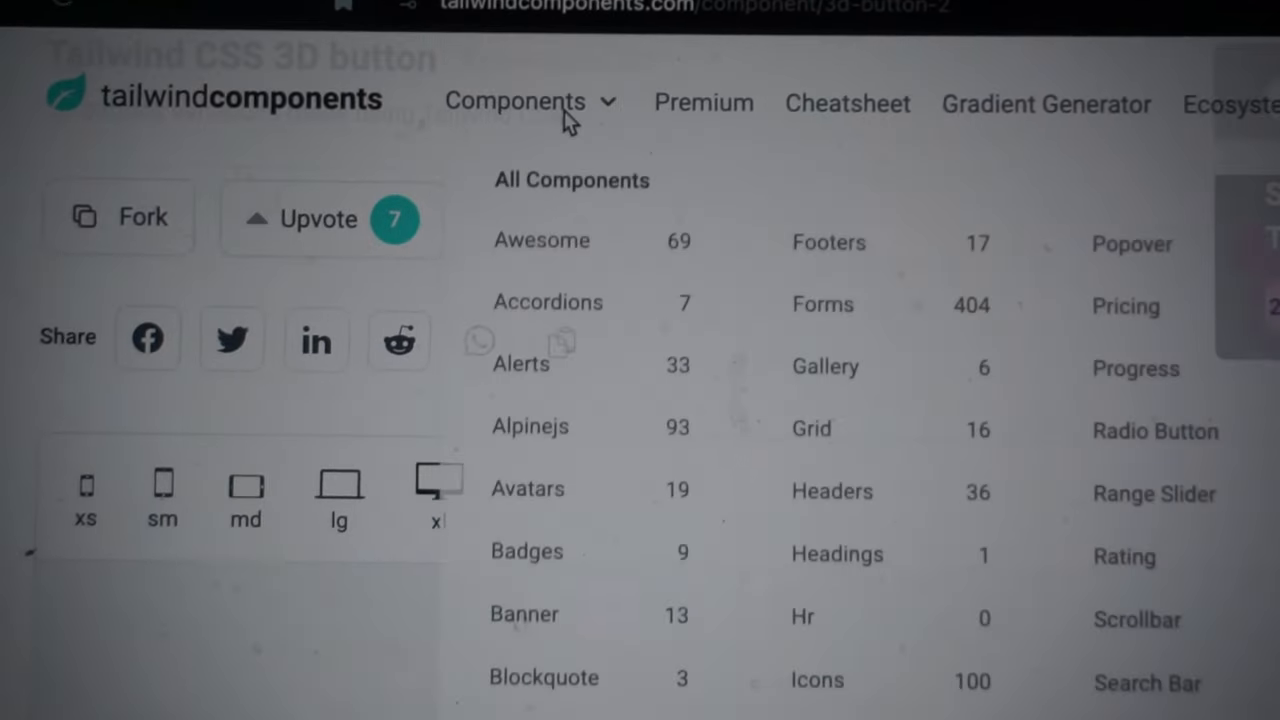
{"action": "scroll", "scroll_direction": "down", "scroll_amount": 3}
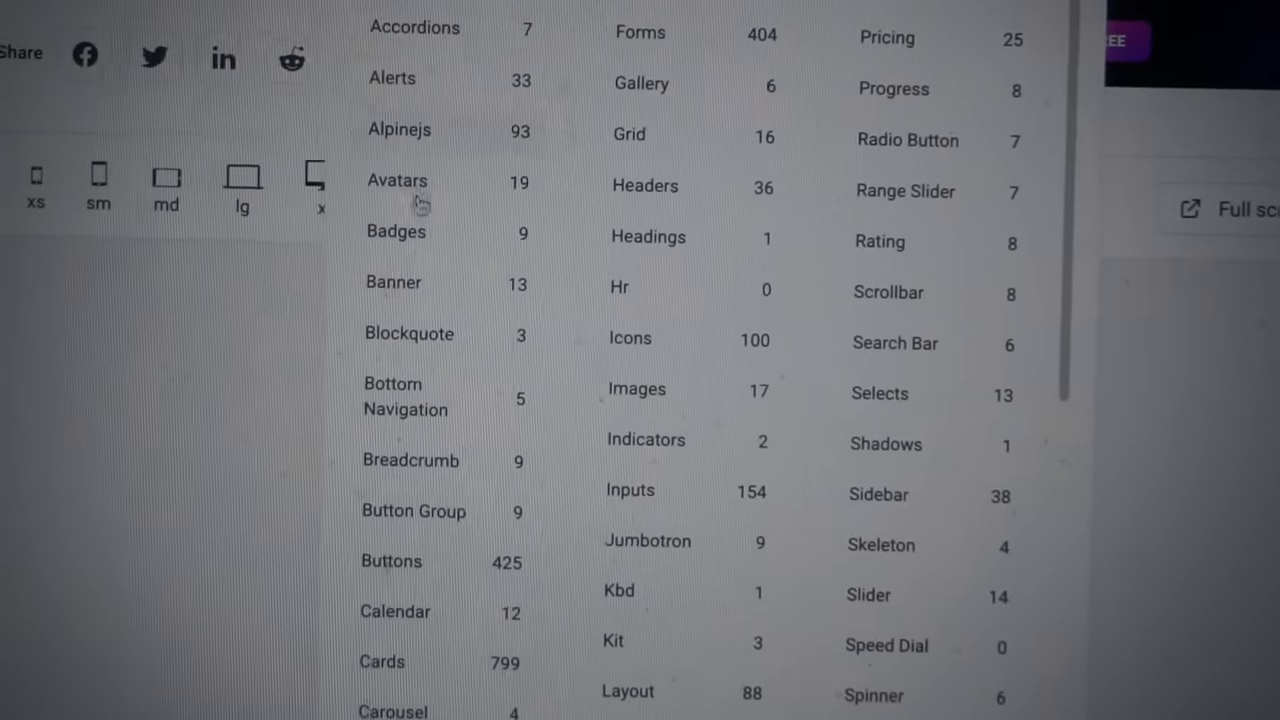
{"action": "scroll", "scroll_direction": "down", "scroll_amount": 3}
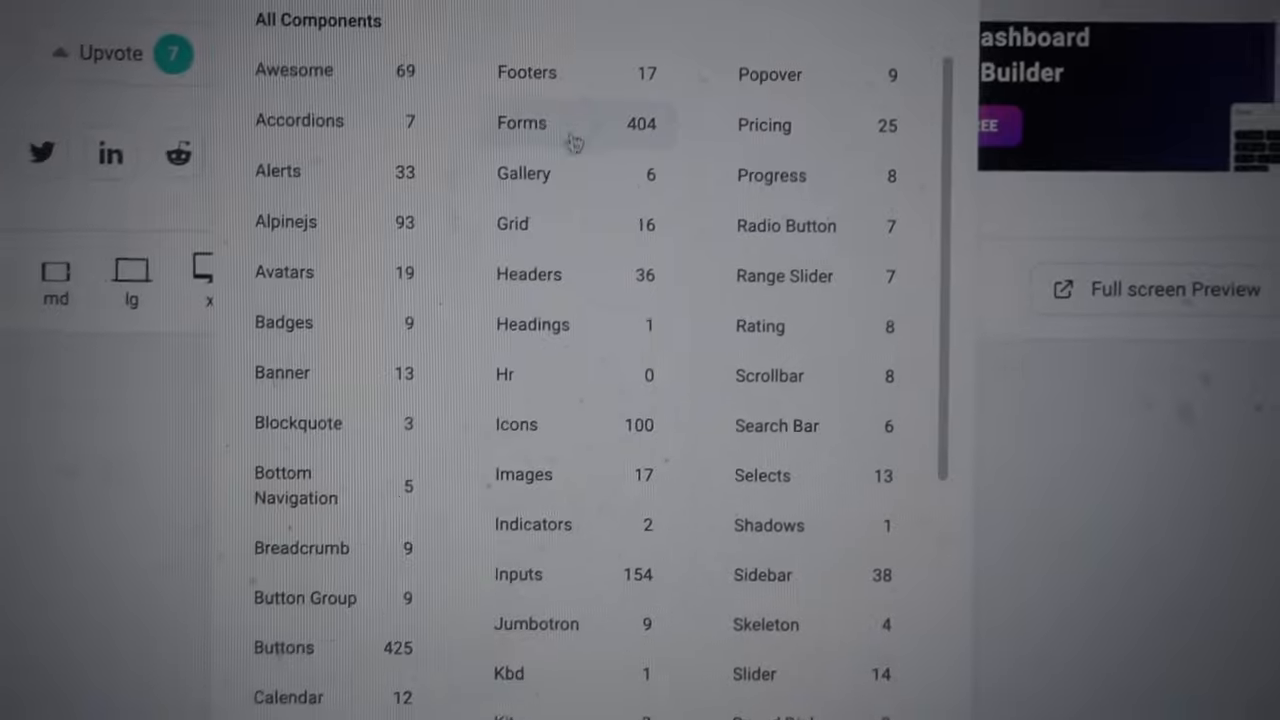
Open Forms (404) and scroll through the login and password-reset form cards.
{"action": "left_click", "coordinate": [521, 123]}
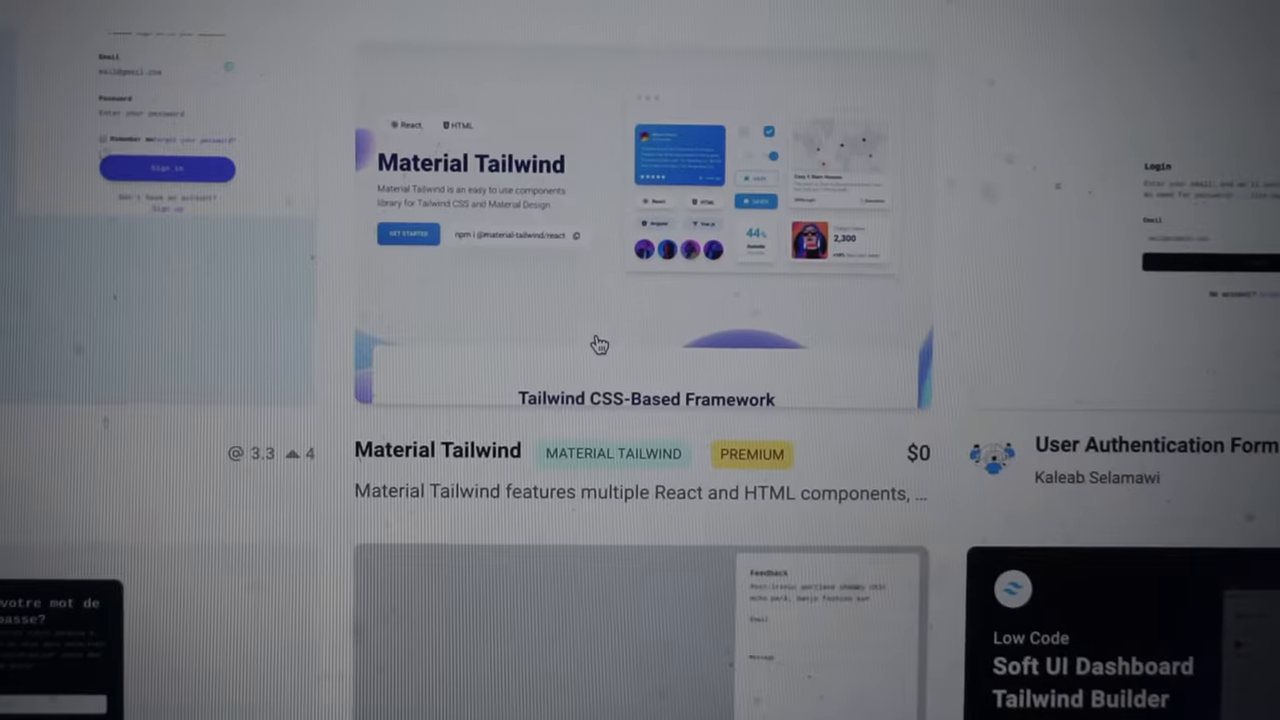
{"action": "scroll", "scroll_direction": "down", "scroll_amount": 3}
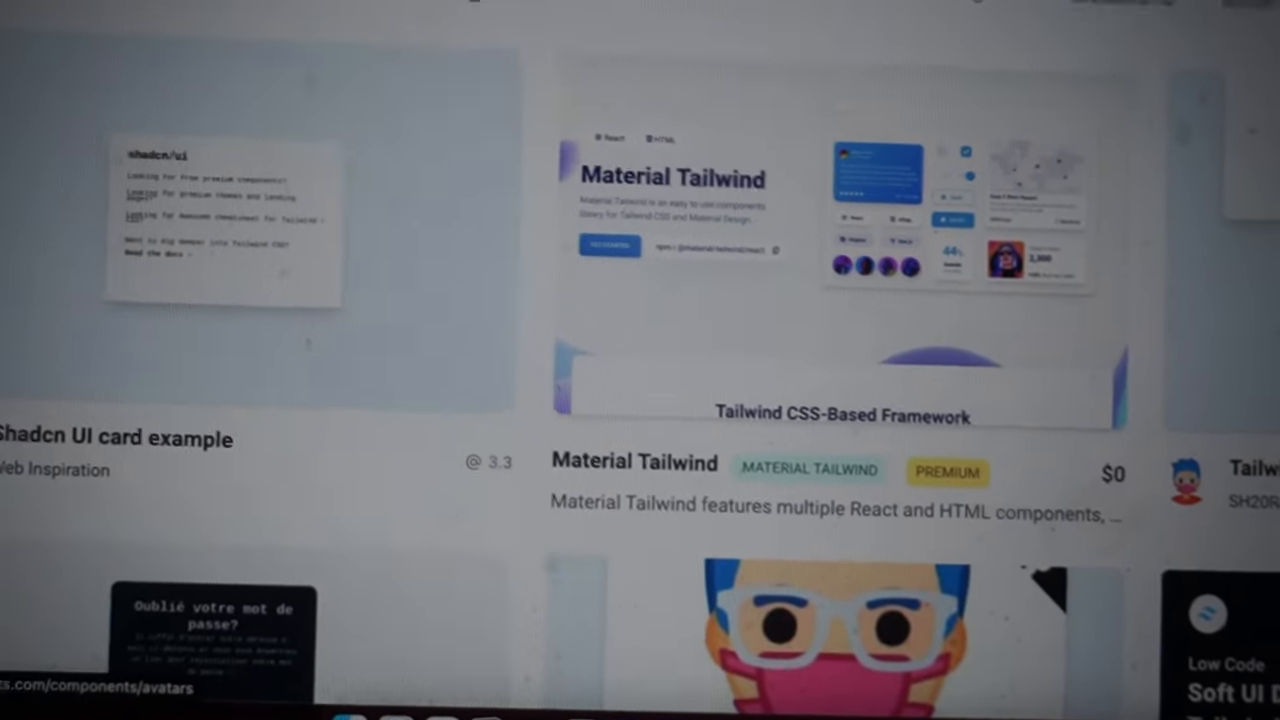
{"action": "scroll", "scroll_direction": "down", "scroll_amount": 3}
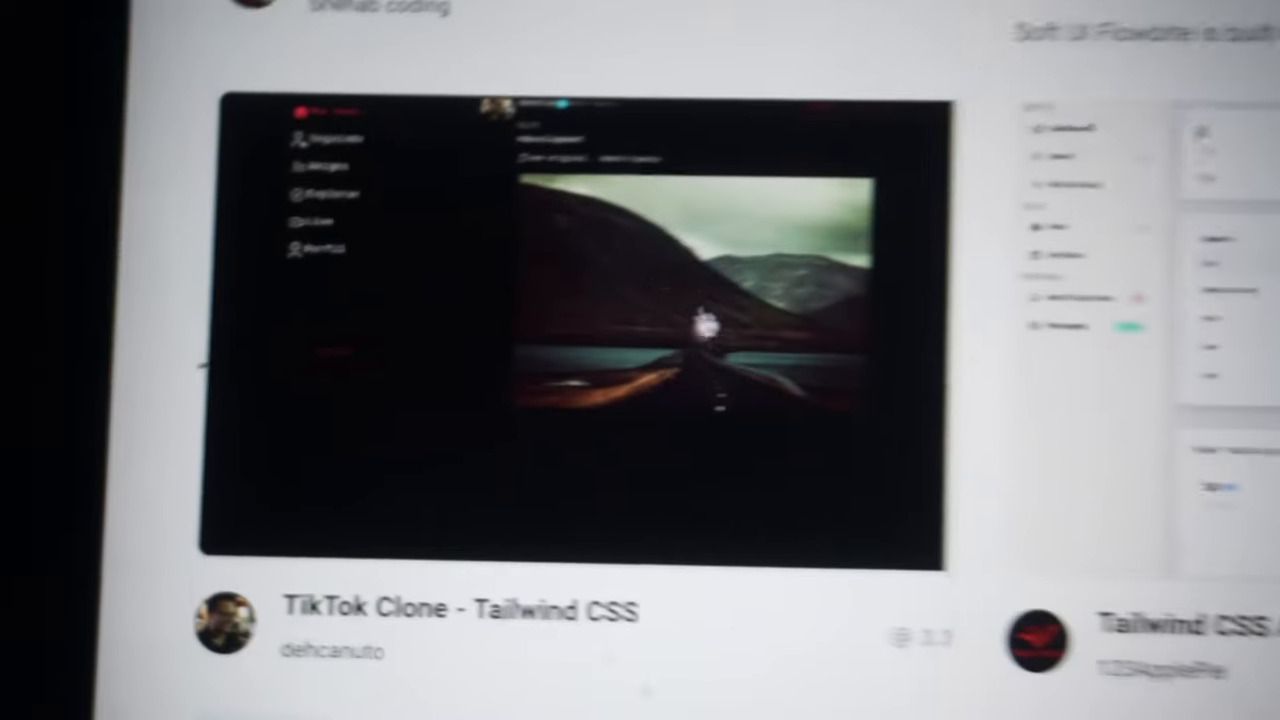
Scroll the page to reach the components catalogue listing Avatars, Buttons and Cards.
{"action": "scroll", "scroll_direction": "down", "scroll_amount": 3}
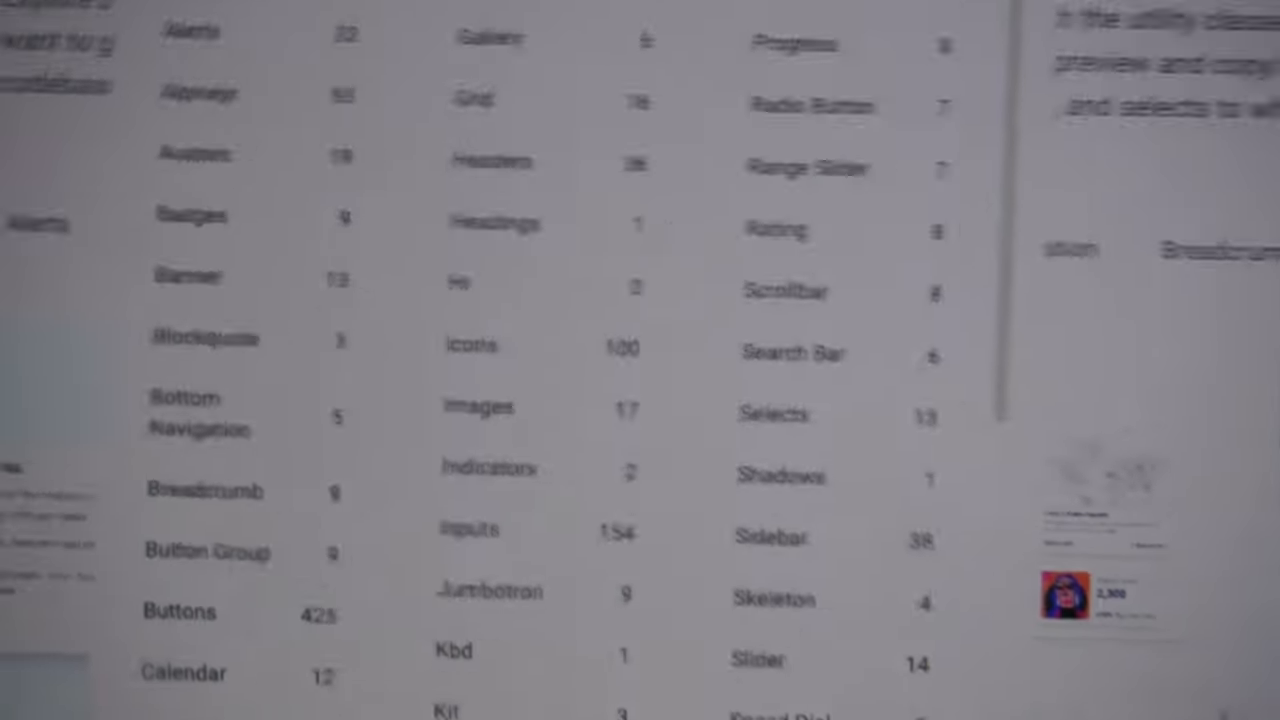
{"action": "scroll", "scroll_direction": "down", "scroll_amount": 3}
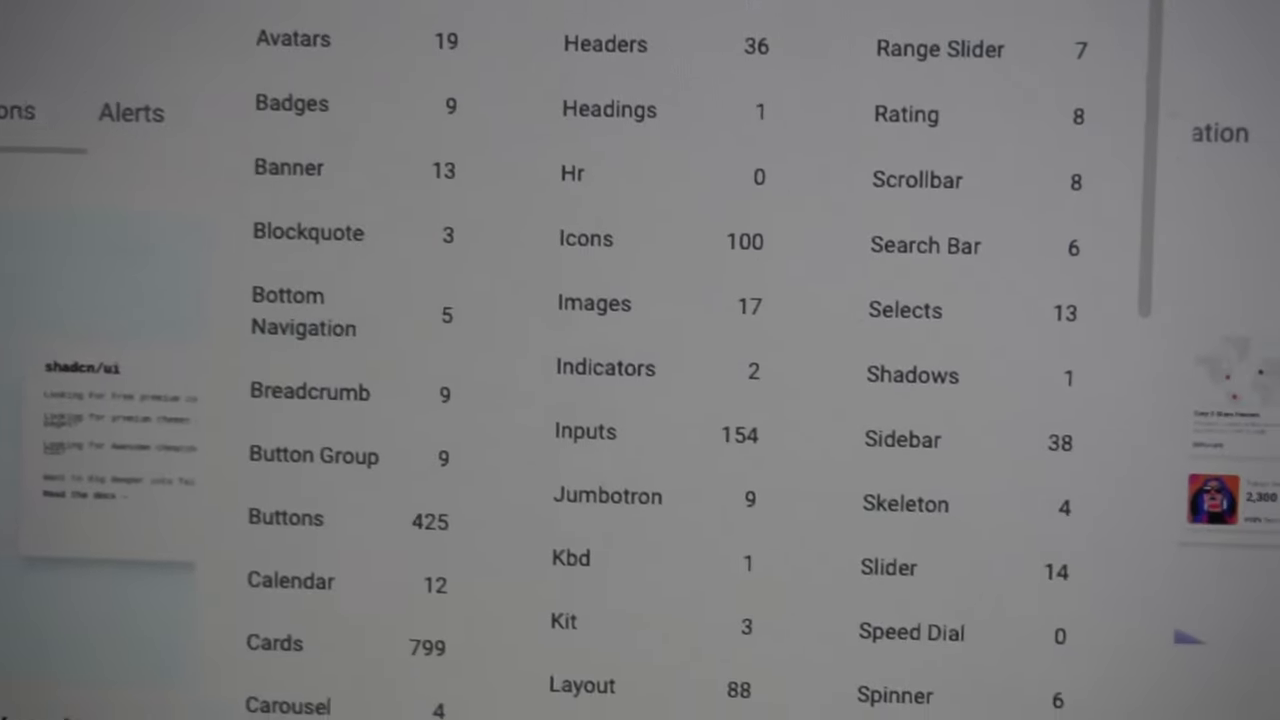